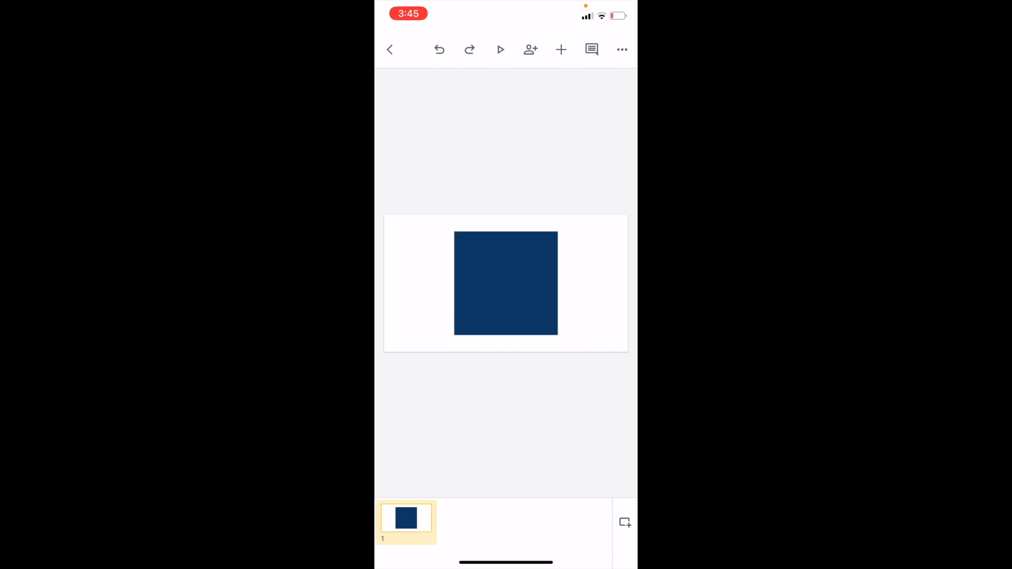
Open the Add slide layout picker from the filmstrip of the one-slide presentation.
{"action": "left_click", "coordinate": [560, 49]}
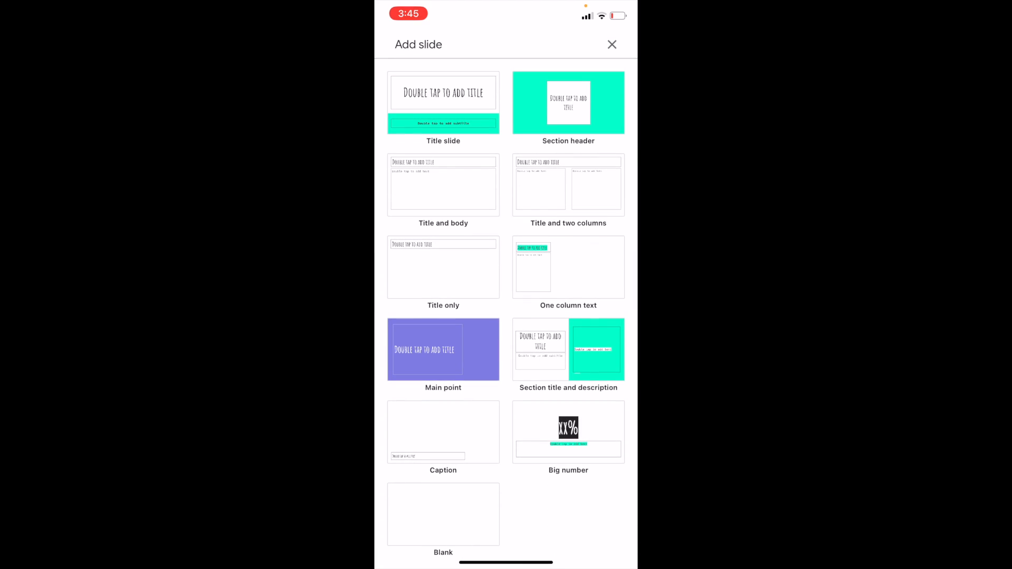
Add a Blank-layout second slide and insert an image from the camera.
{"action": "left_click", "coordinate": [442, 514]}
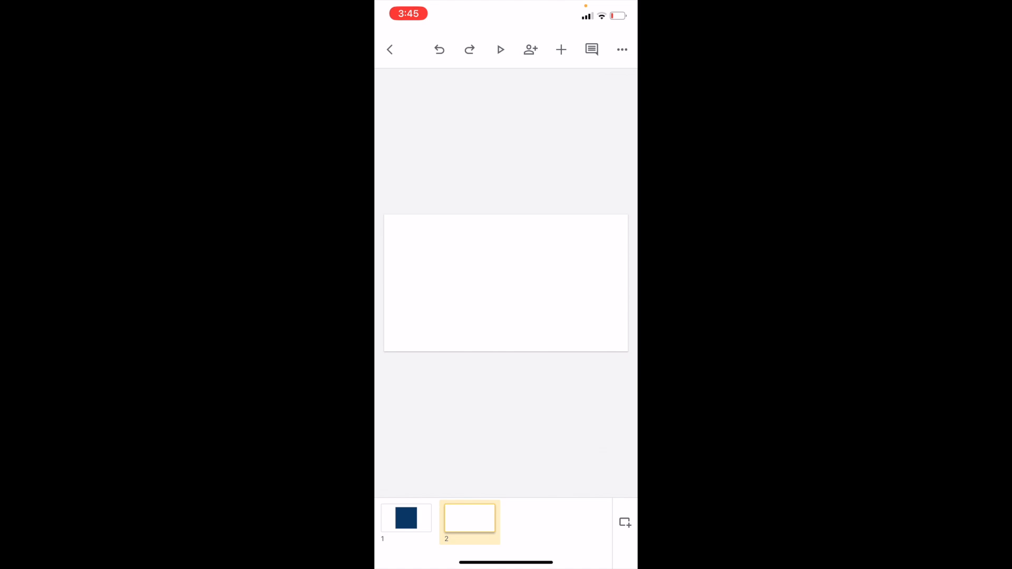
{"action": "left_click", "coordinate": [561, 50]}
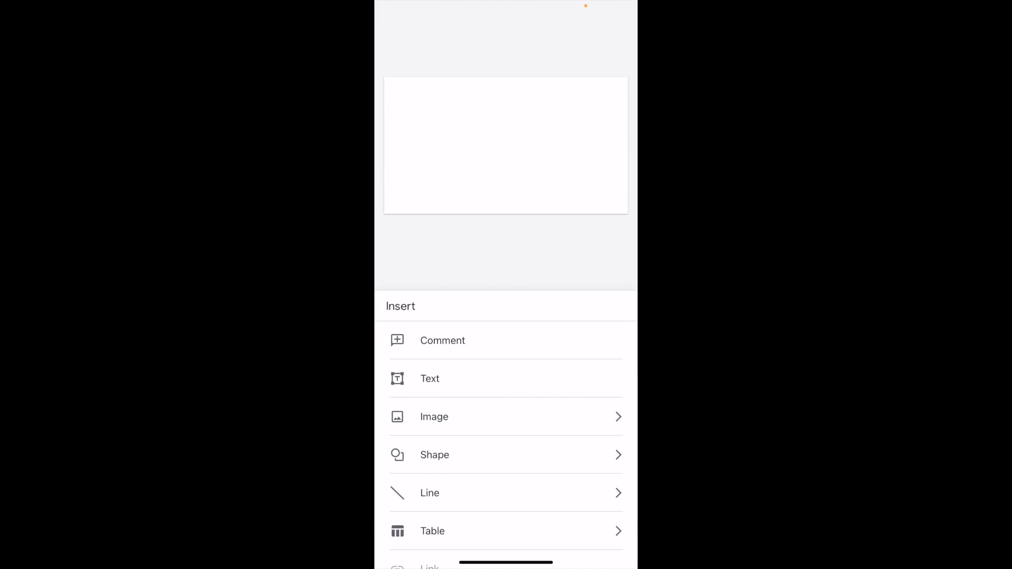
{"action": "left_click", "coordinate": [434, 417]}
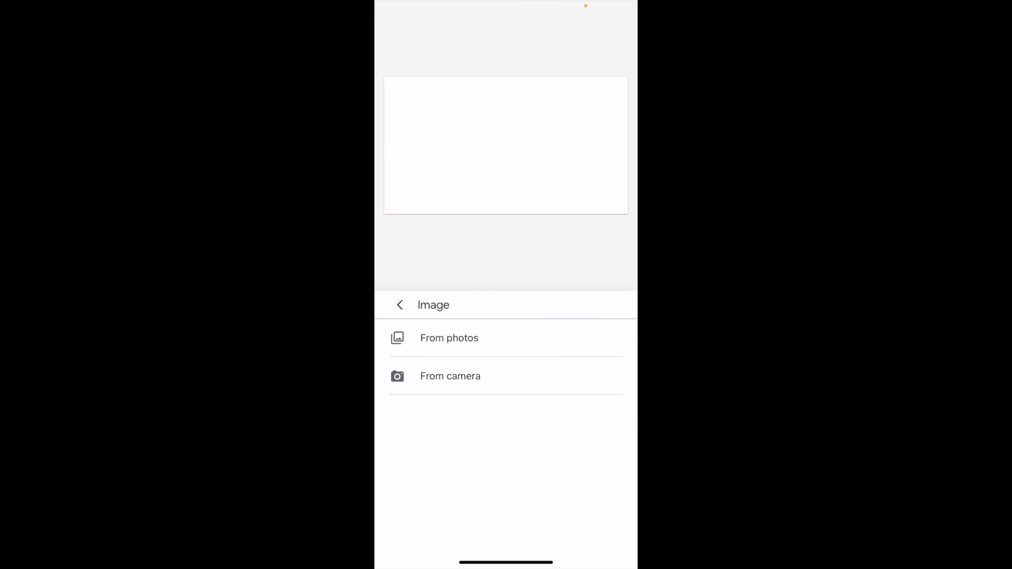
{"action": "left_click", "coordinate": [449, 376]}
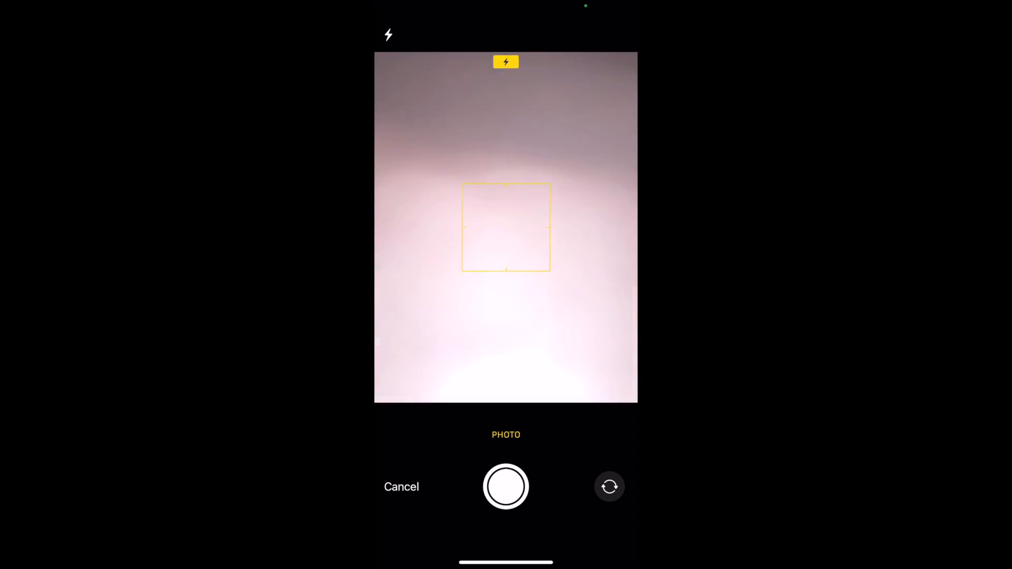
Photograph the pale wall to place the picture on slide 2.
{"action": "left_click", "coordinate": [505, 486]}
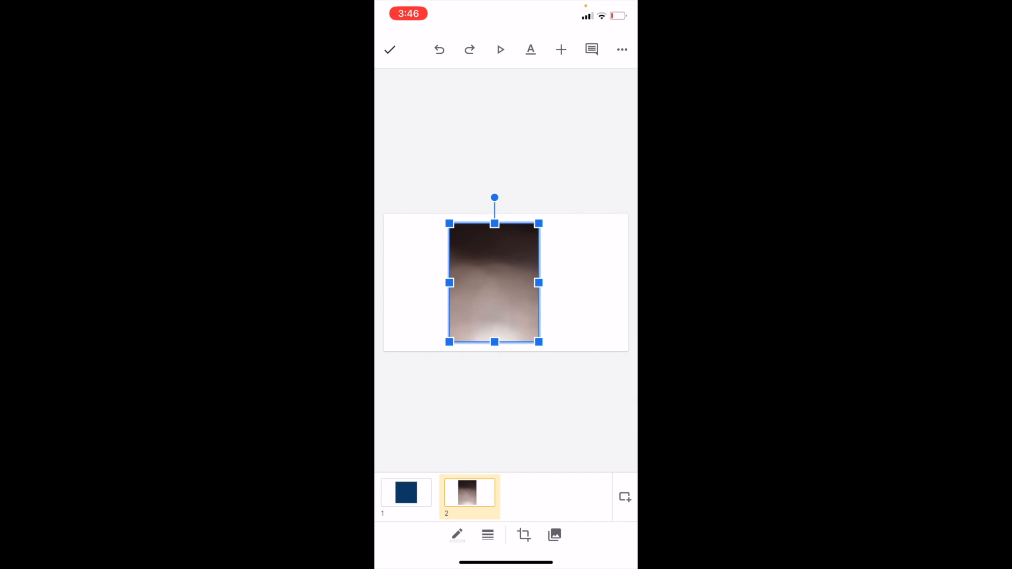
Select the wall photo on slide 2 and delete it with the trash icon.
{"action": "left_click", "coordinate": [523, 536]}
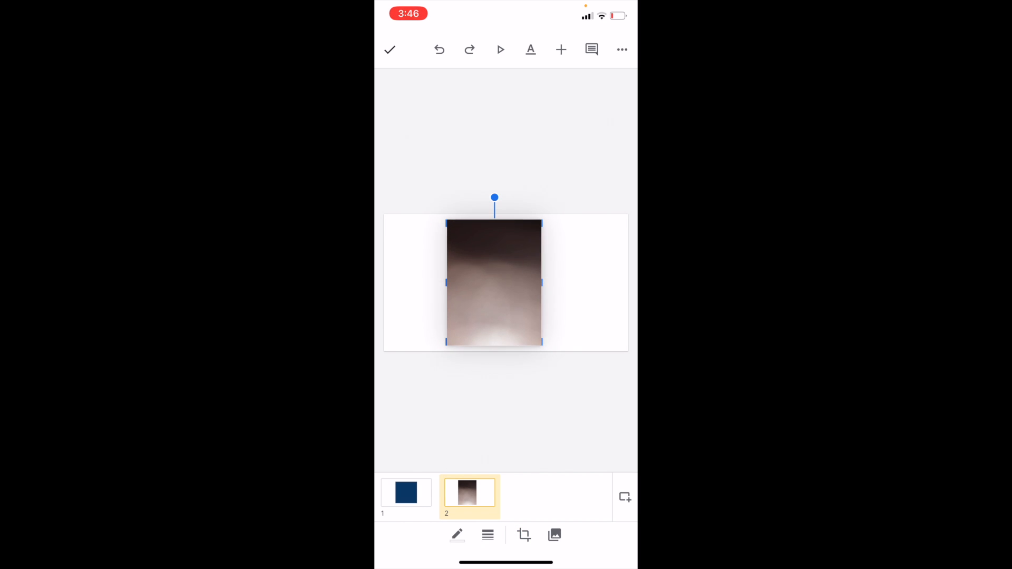
{"action": "left_click", "coordinate": [494, 286]}
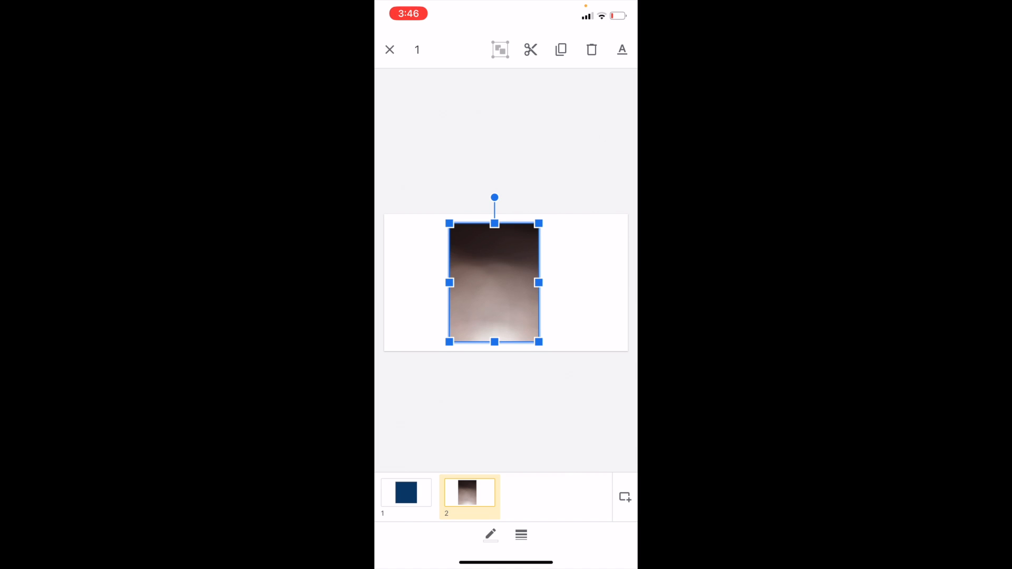
{"action": "left_click", "coordinate": [591, 49]}
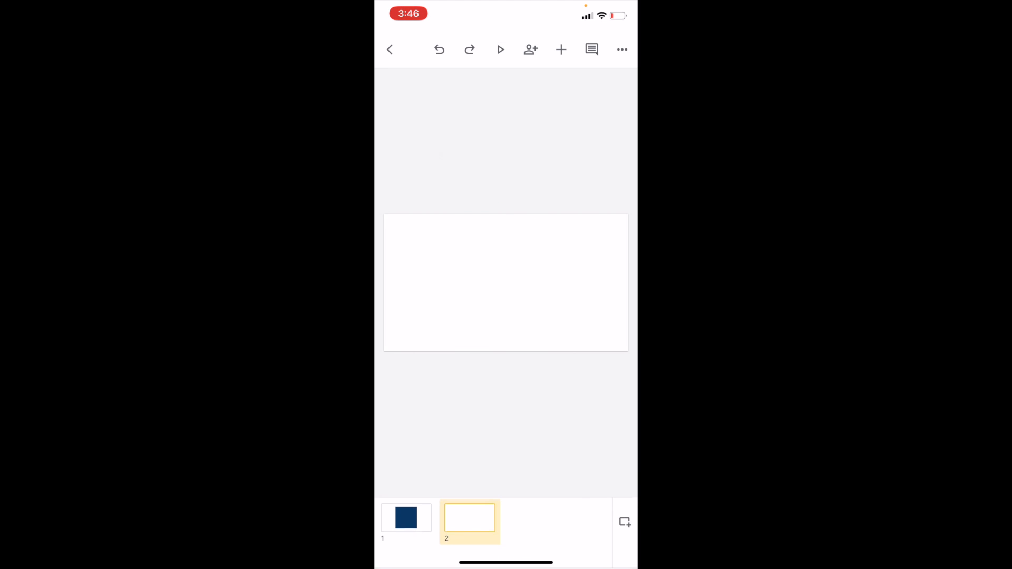